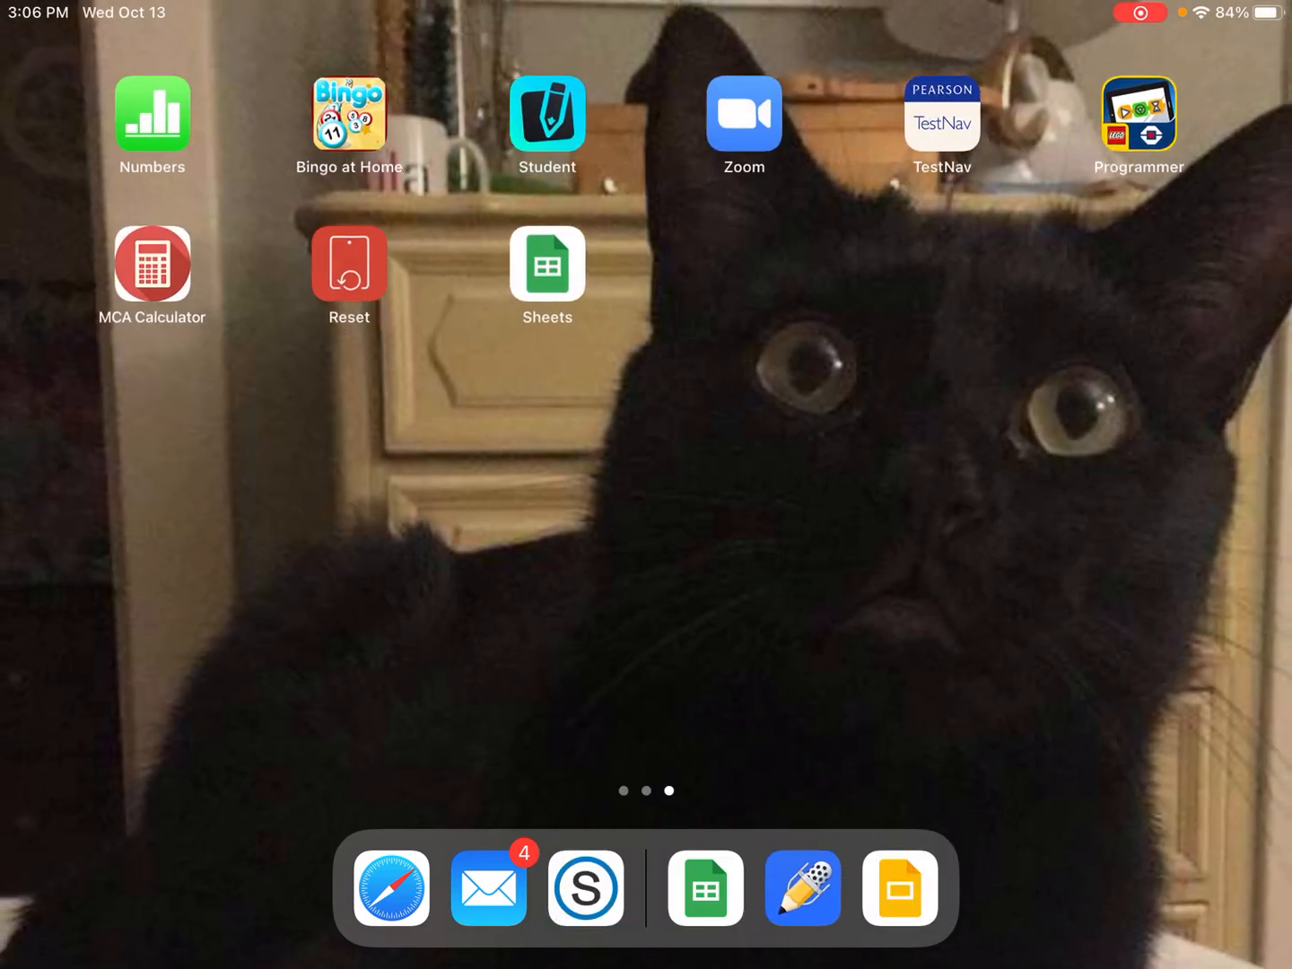
# - Launch Sheets and land on the Graphing Practice (period 1) ladder and bounce data
pyautogui.click(545, 262)
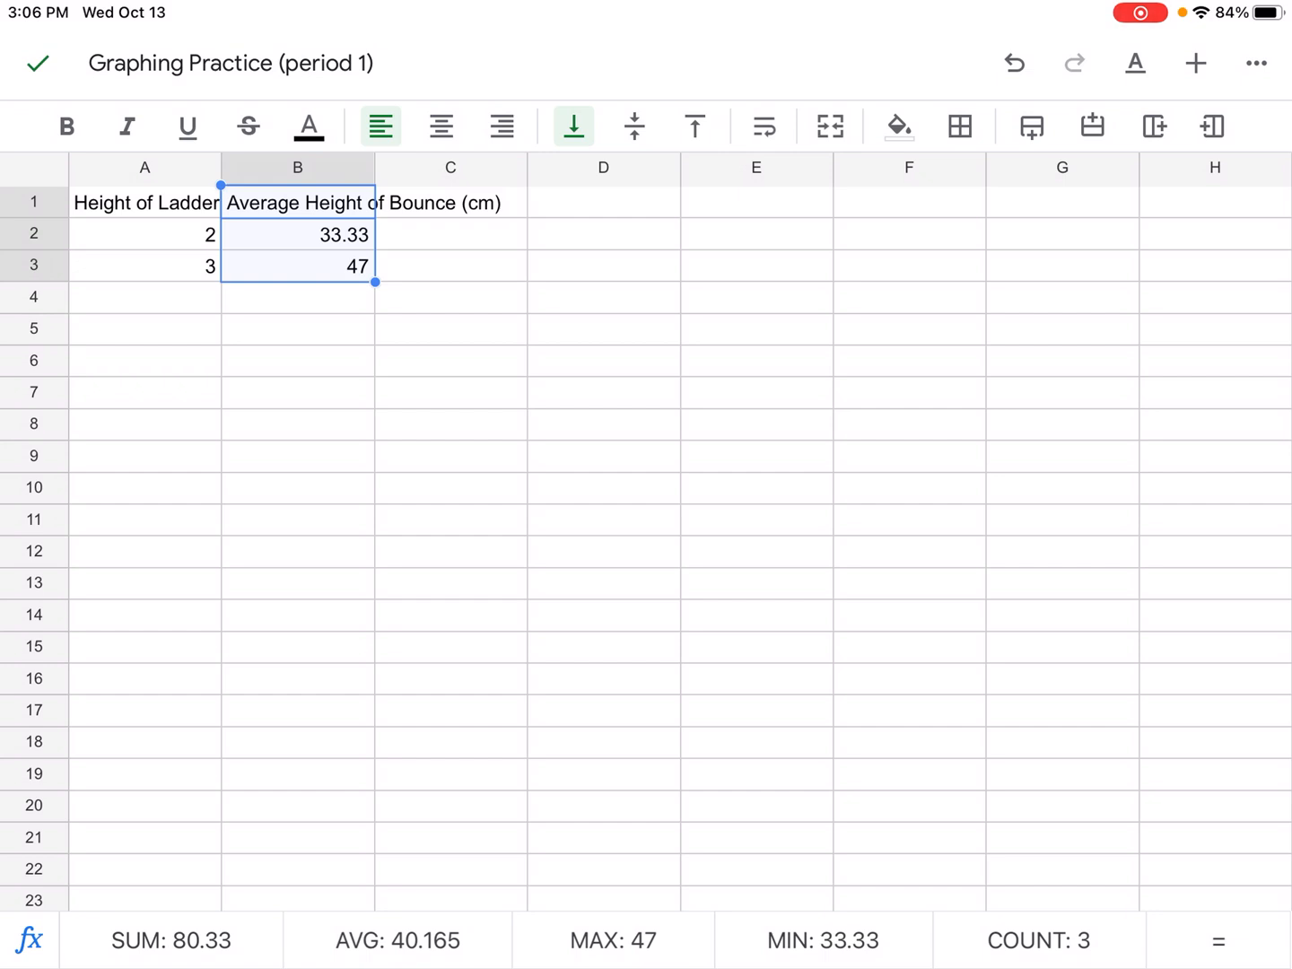
# - Select the ladder and bounce-height data and bring up the Insert menu
pyautogui.click(450, 328)
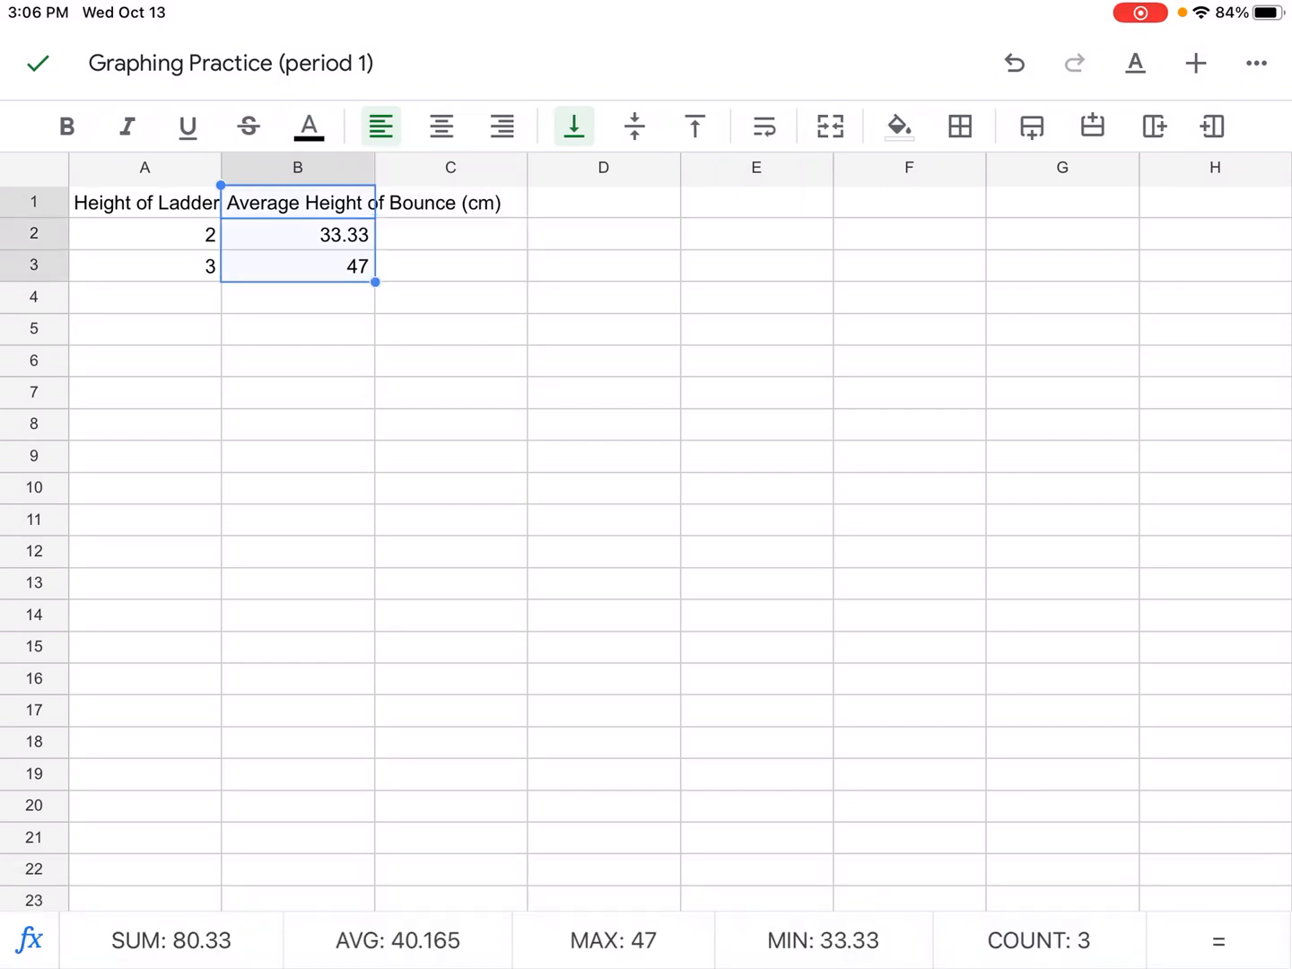
pyautogui.moveTo(375, 282); pyautogui.dragTo(375, 312)
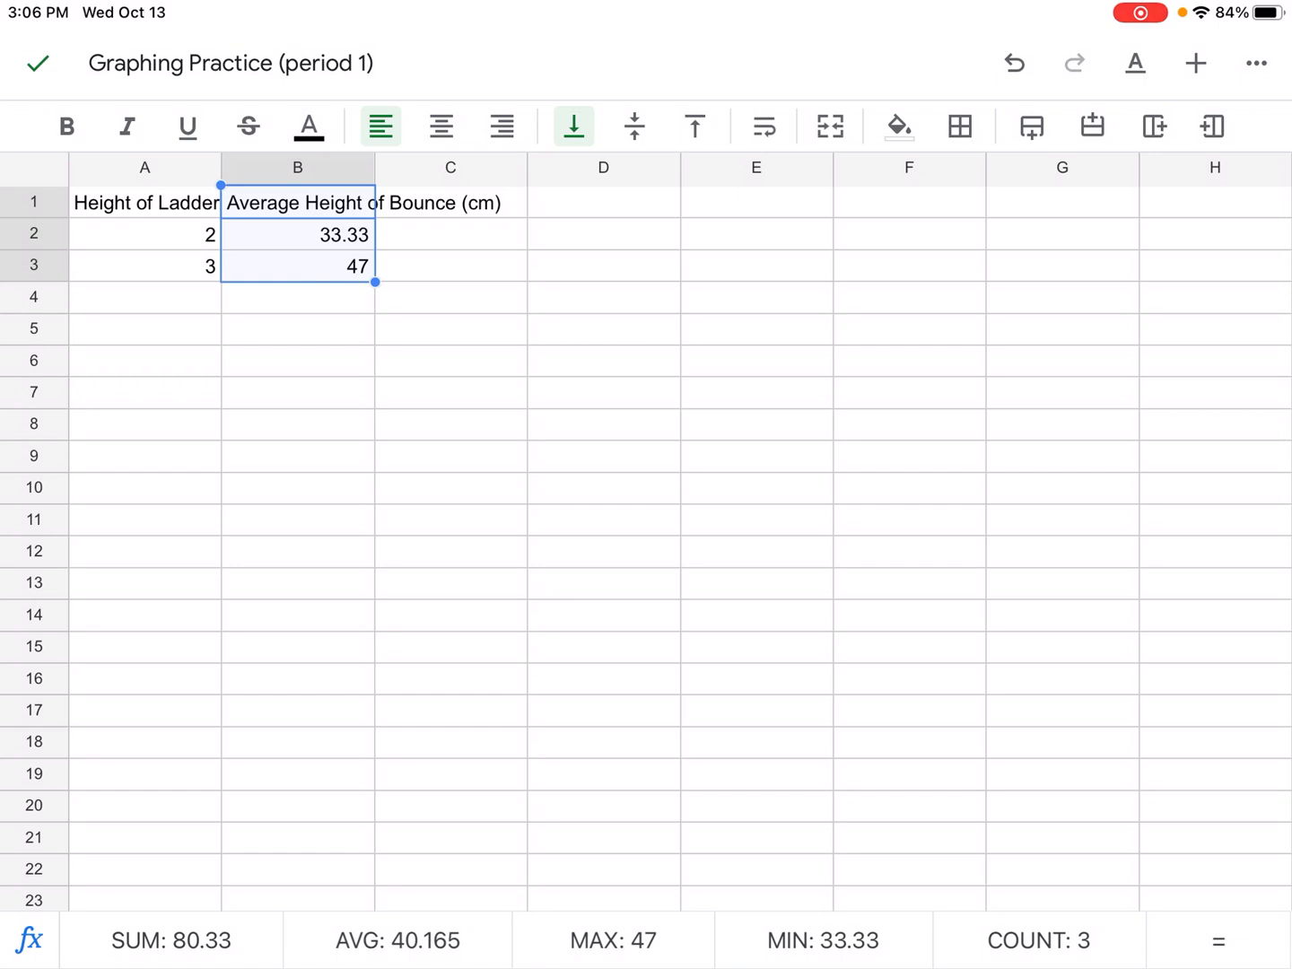
pyautogui.click(1194, 63)
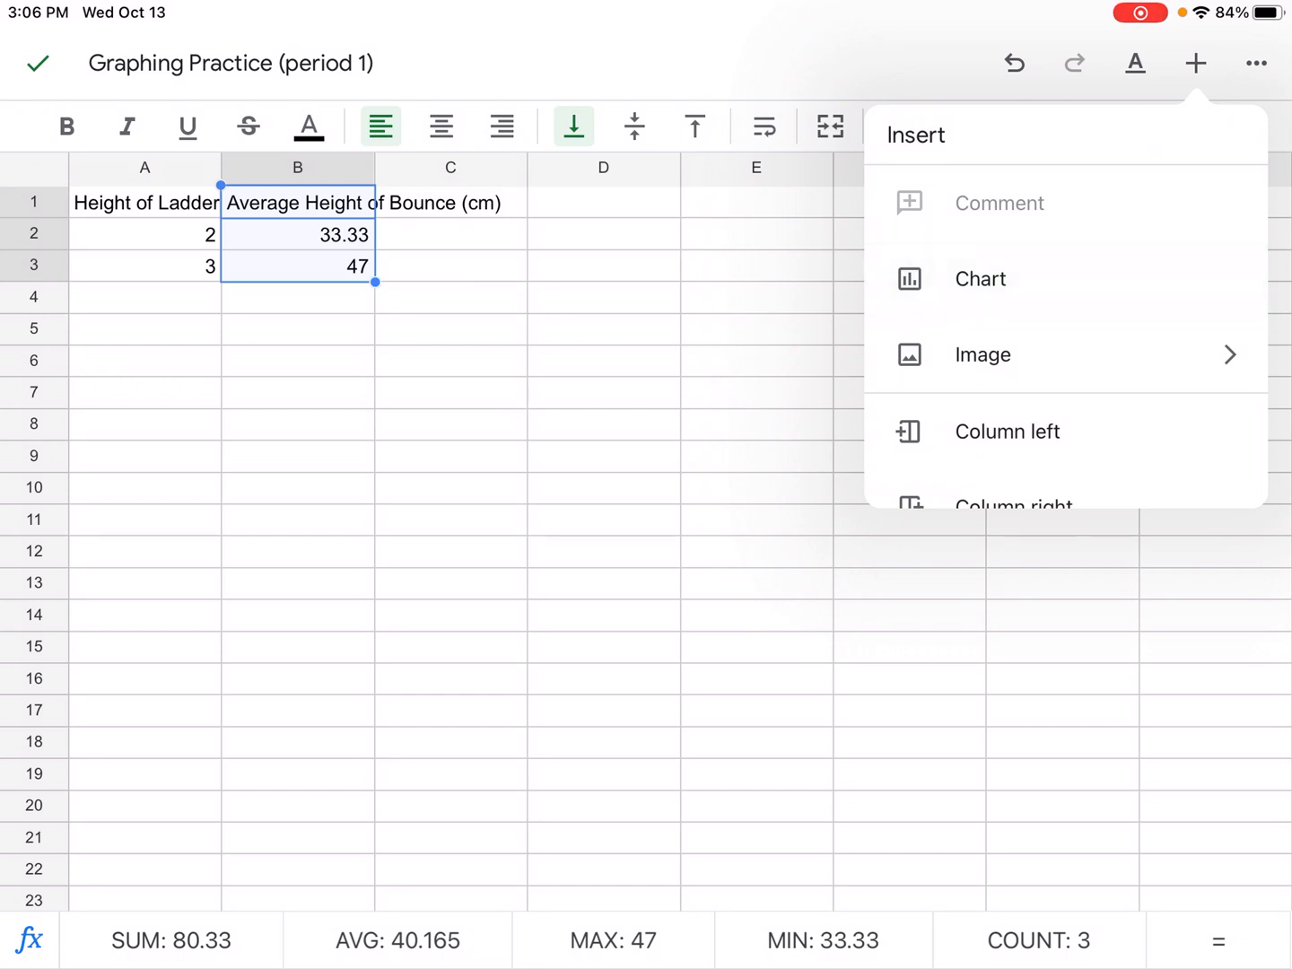
# - Insert a chart from the selection, try pie and bar types, and keep it as a column chart
pyautogui.click(979, 278)
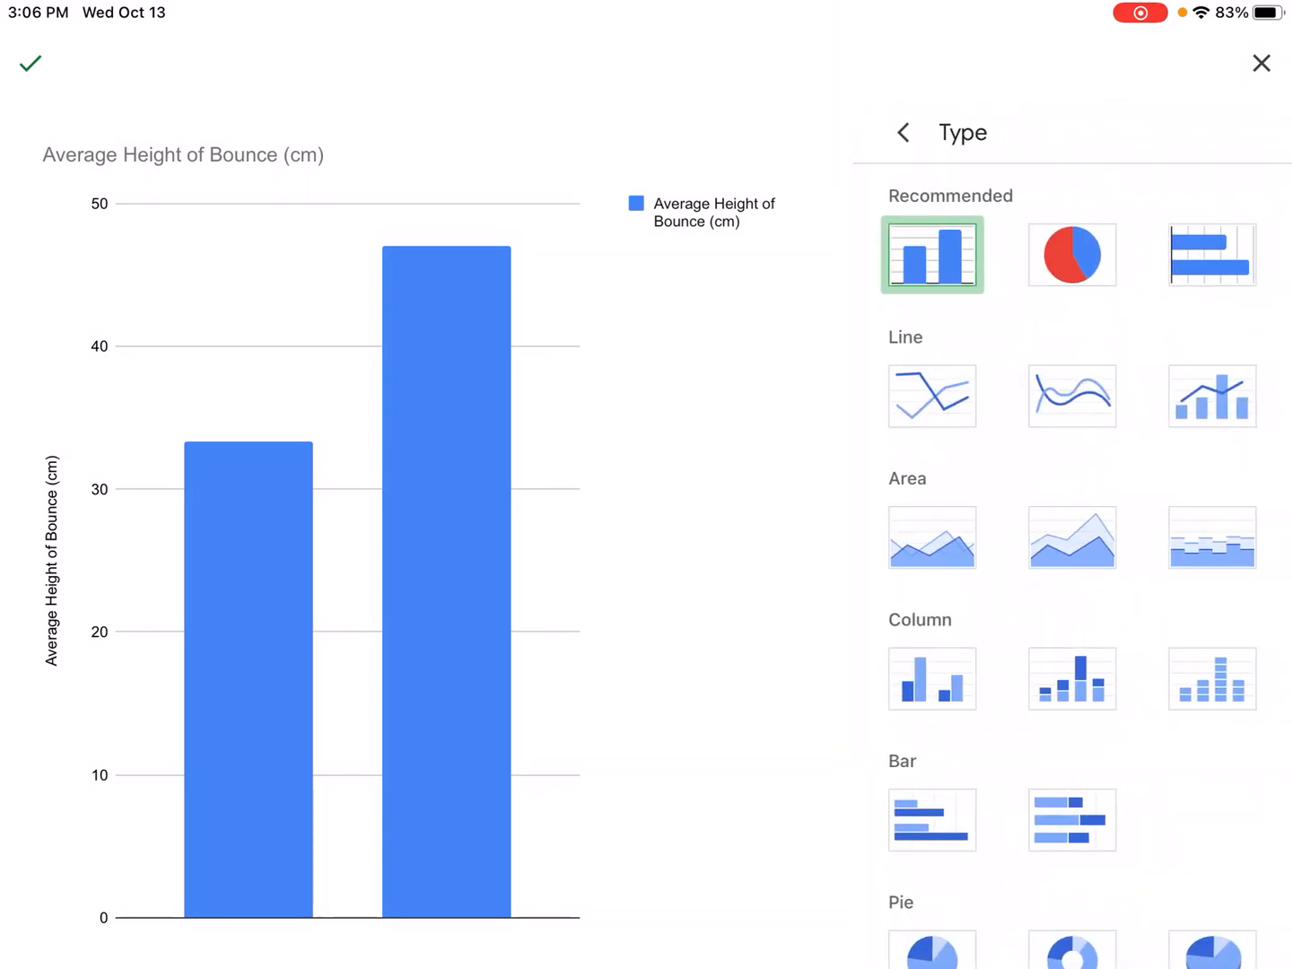
pyautogui.click(1072, 255)
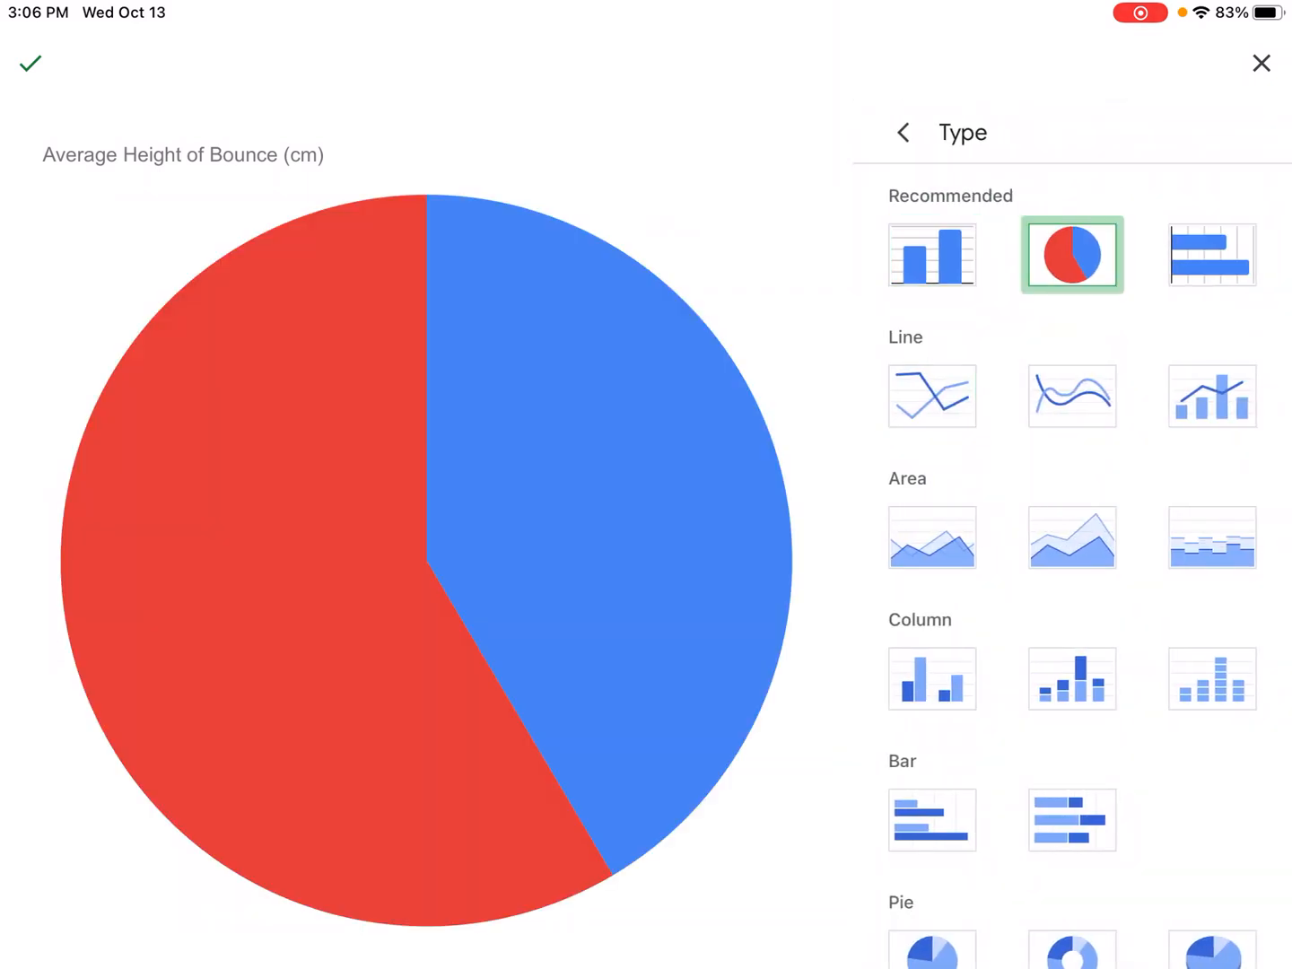
pyautogui.click(931, 255)
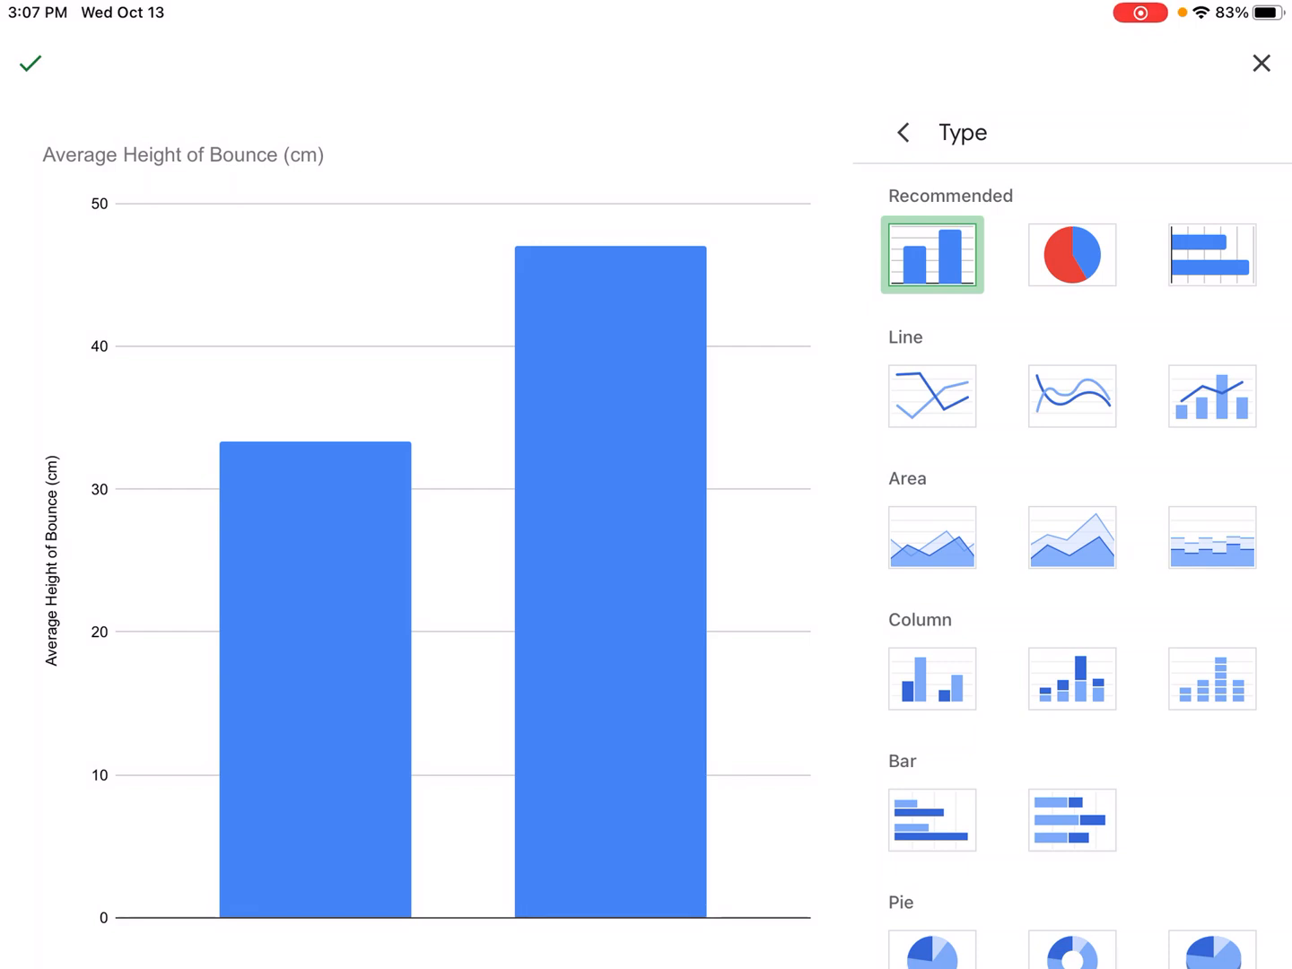
pyautogui.click(931, 818)
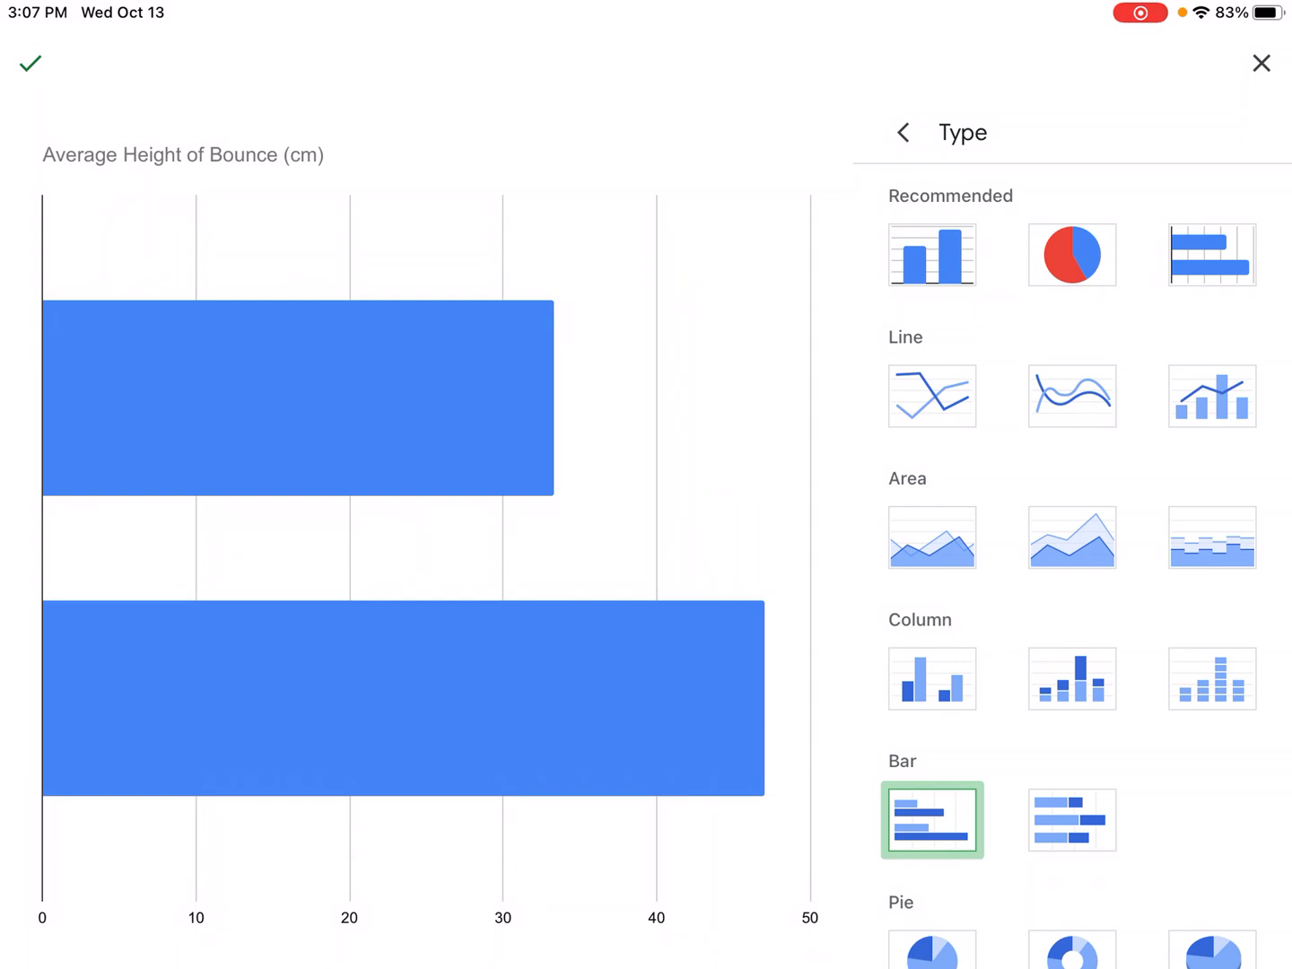
pyautogui.click(931, 678)
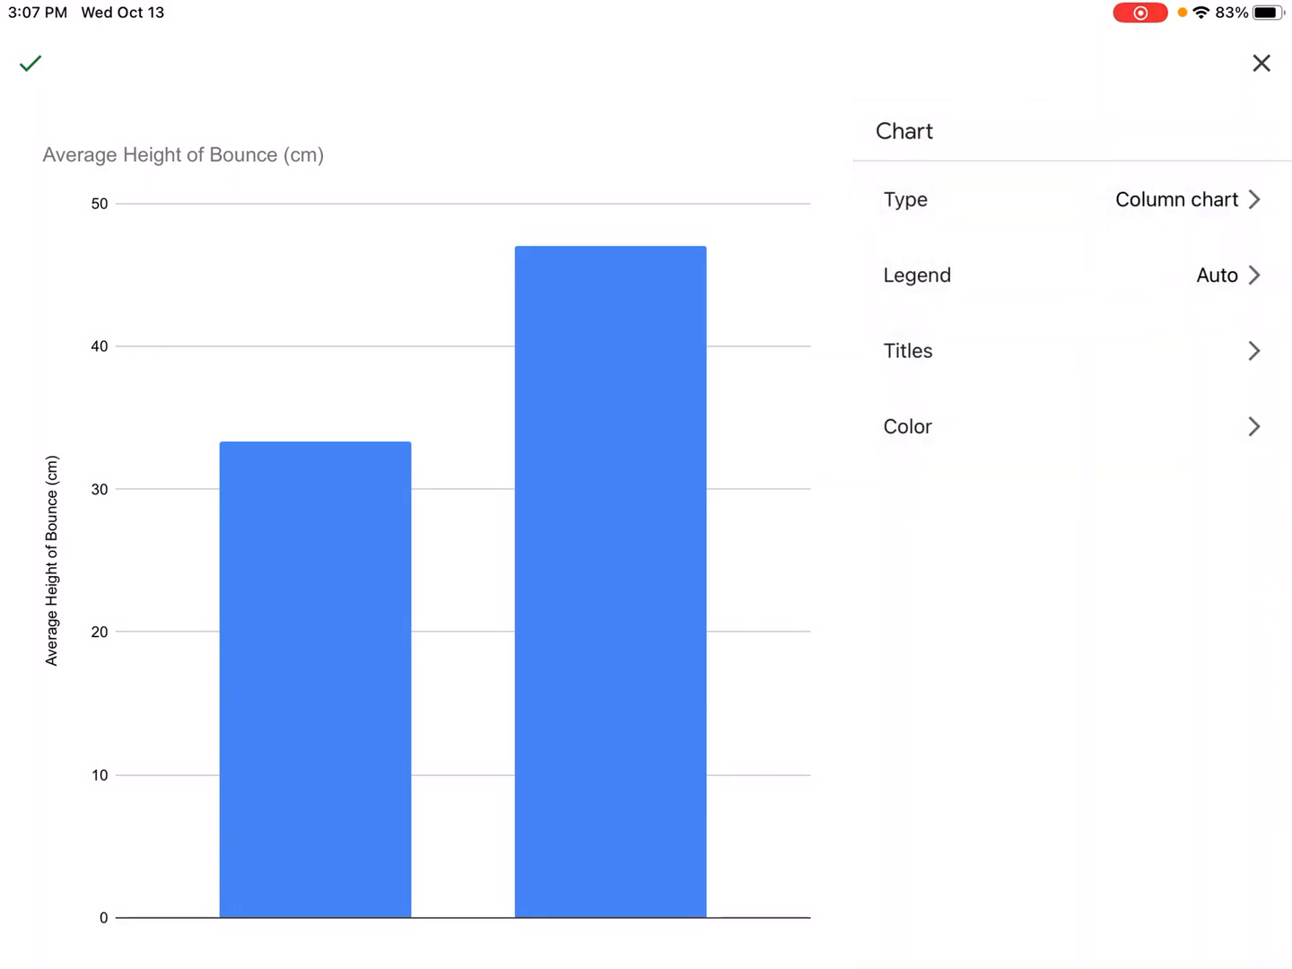
# - Set Legend to None and title the chart 'Height of Ladder (m) vs Average Height of Bounce (cm)'
pyautogui.click(917, 276)
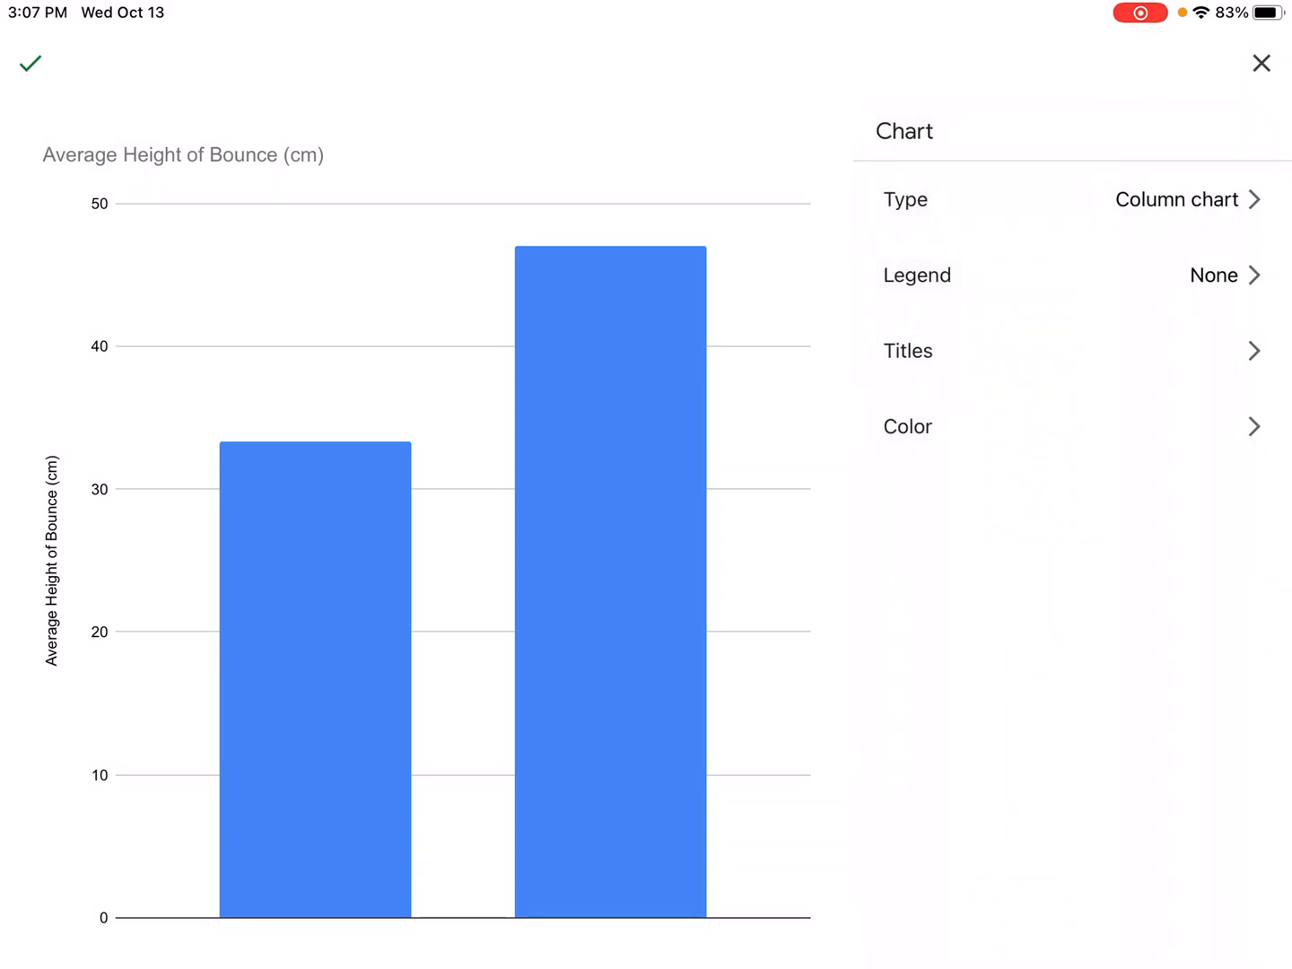
pyautogui.click(908, 352)
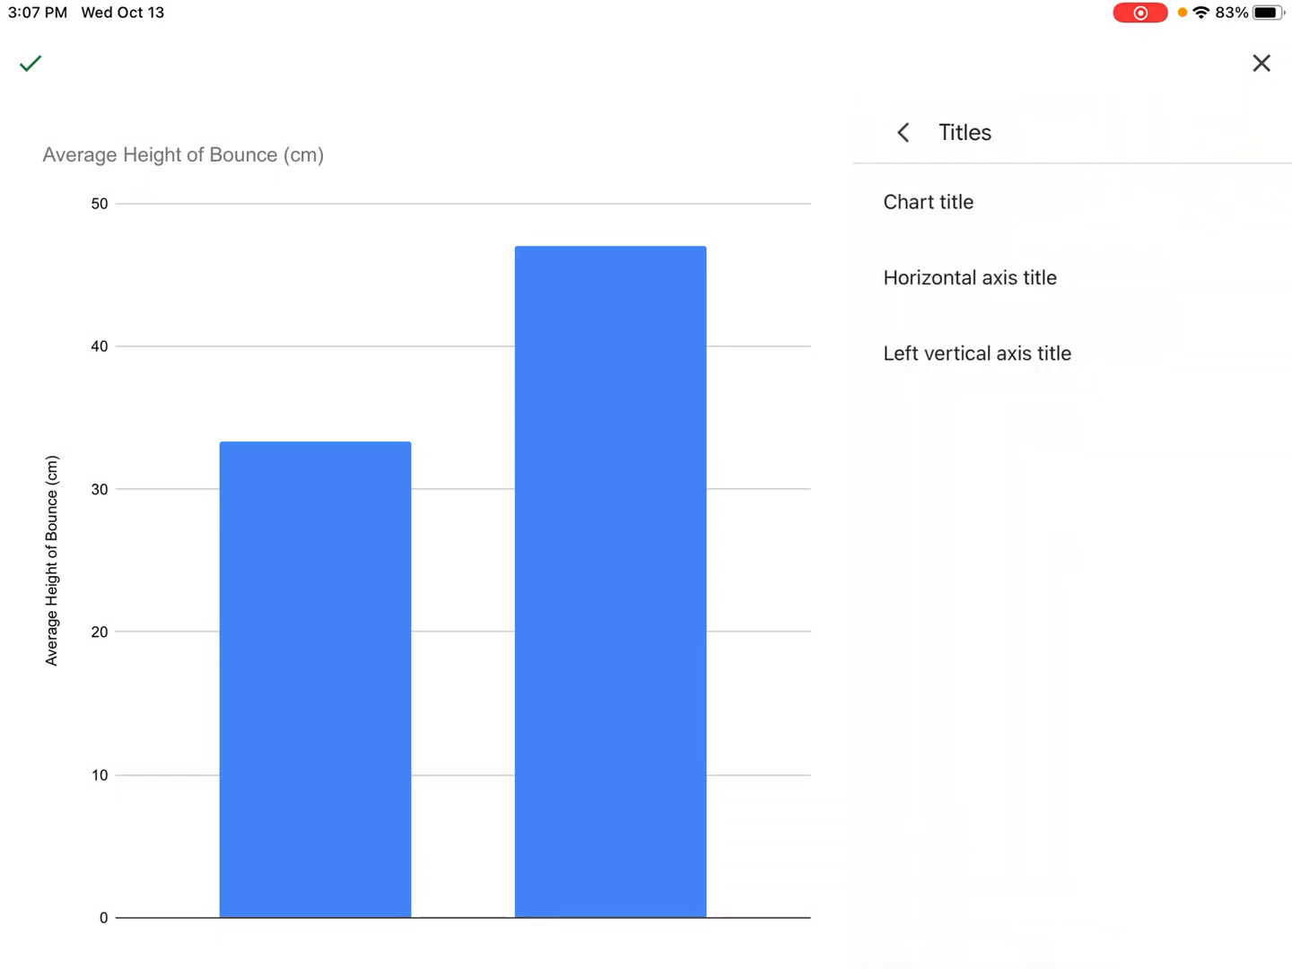
pyautogui.click(929, 201)
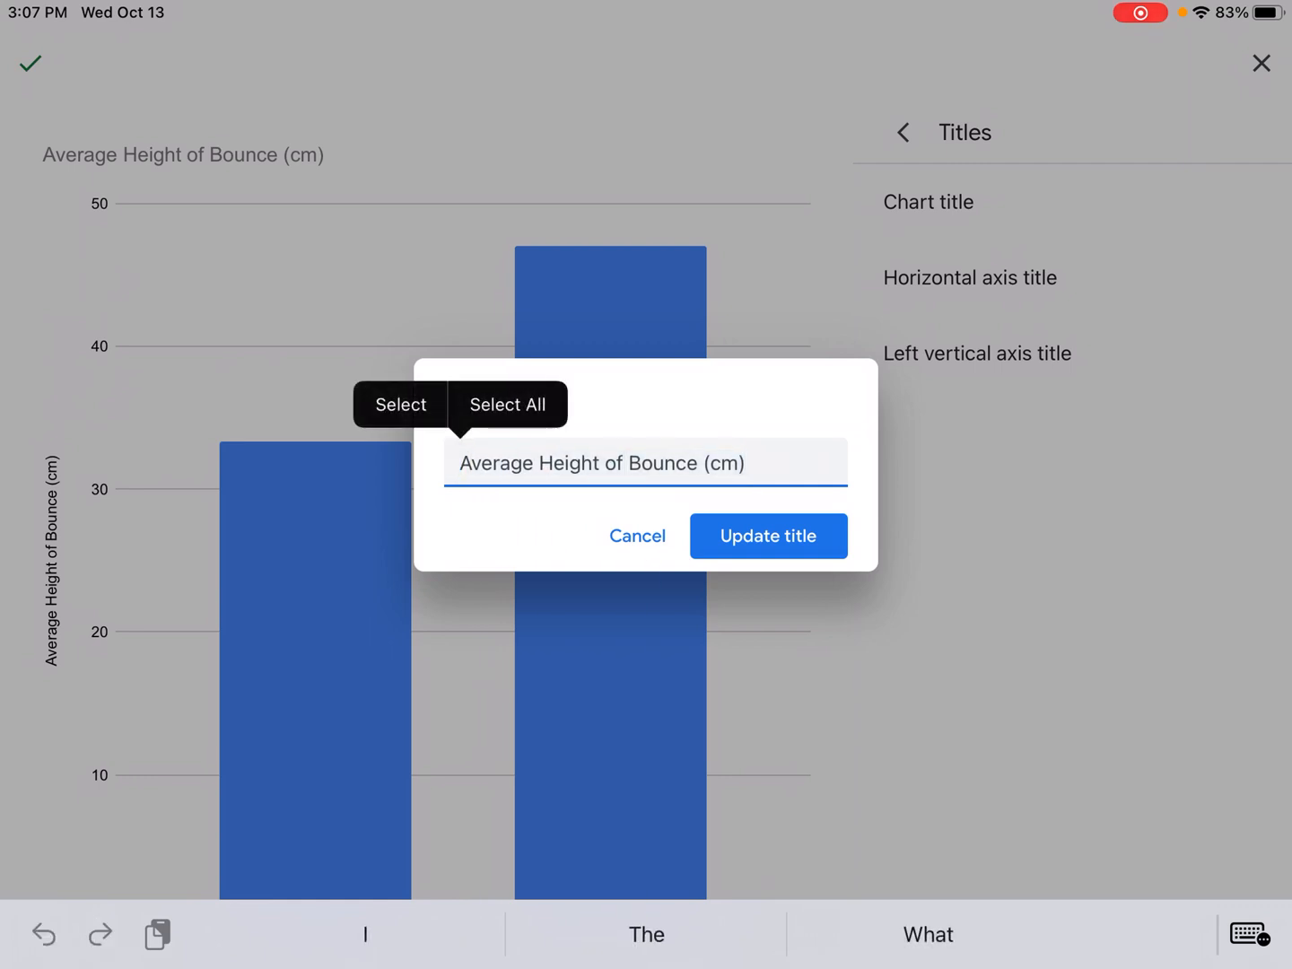
pyautogui.write('Height of La')
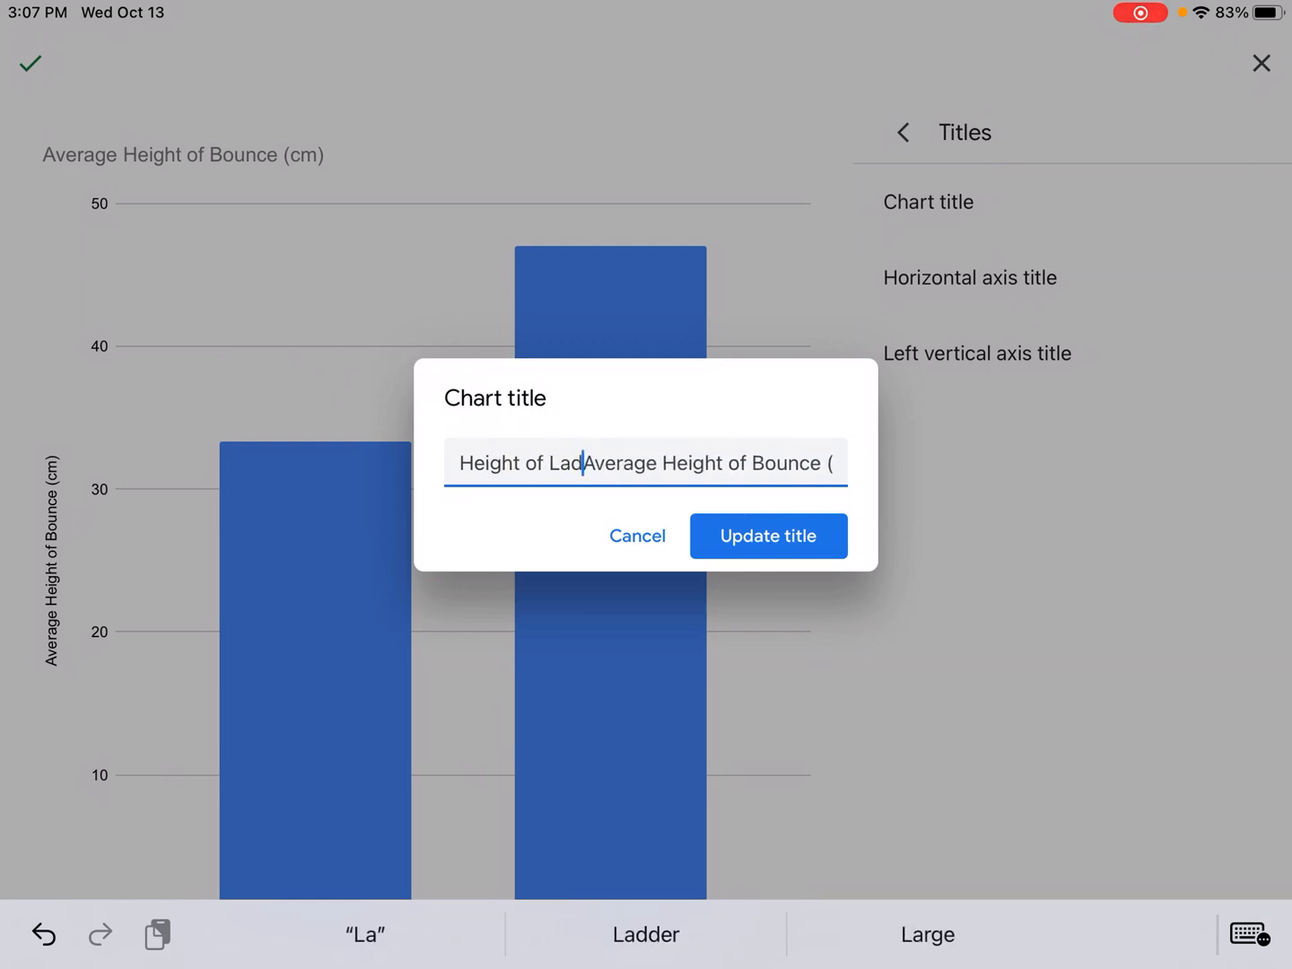
pyautogui.write('der (m)')
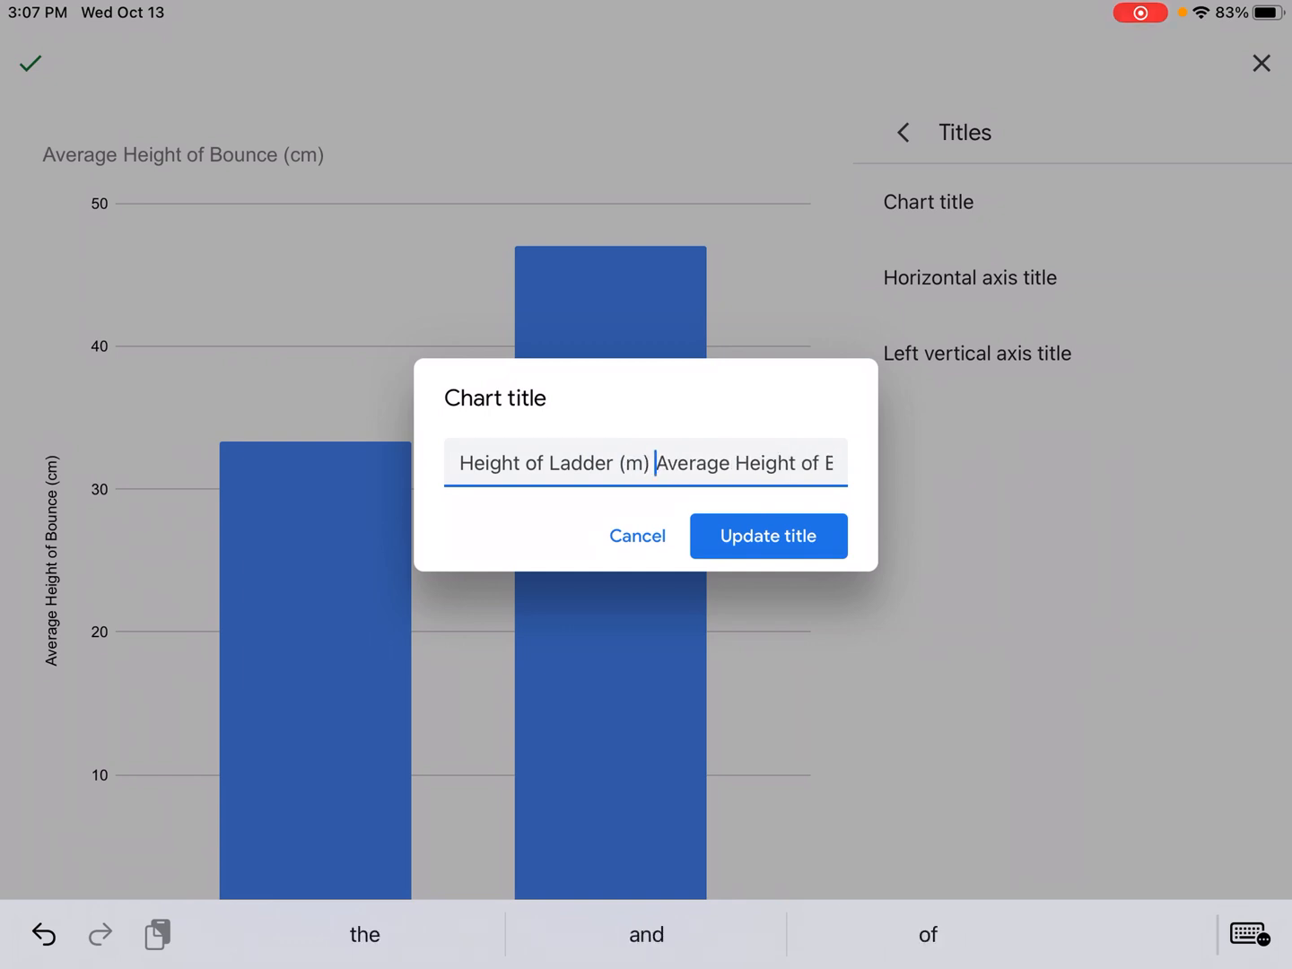
pyautogui.write('vs')
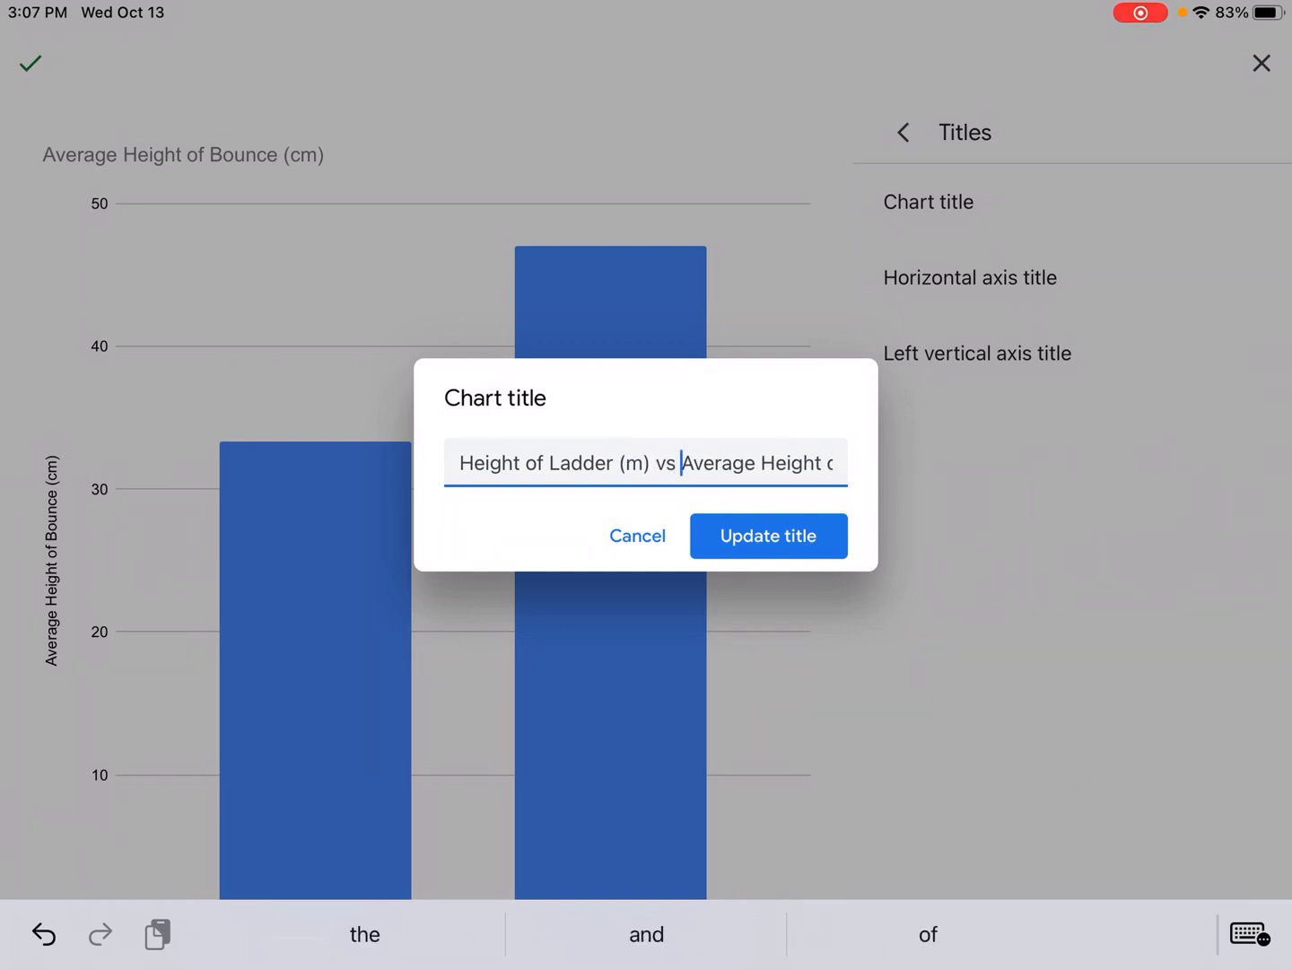
pyautogui.click(768, 535)
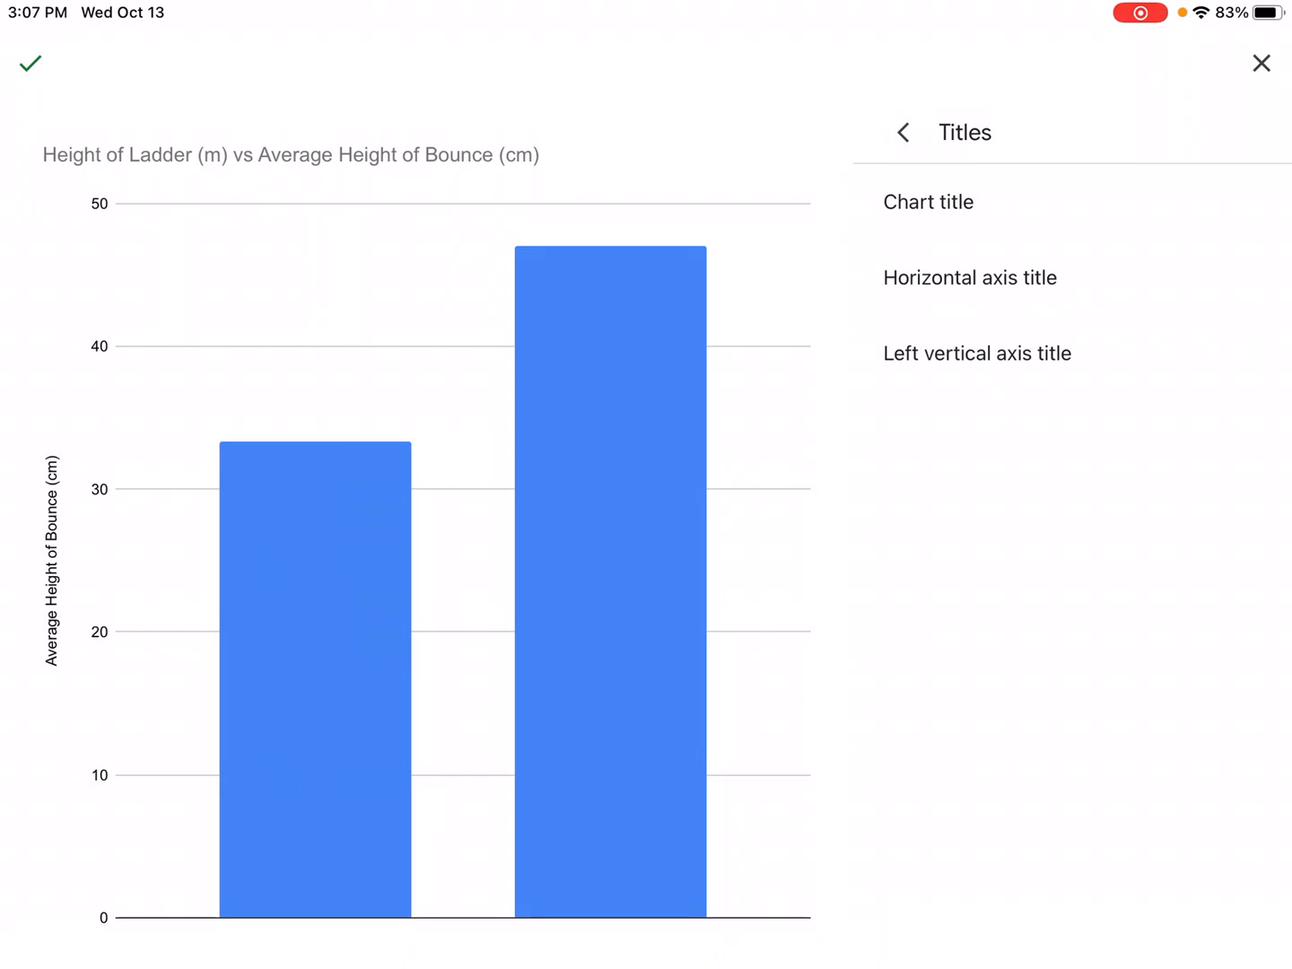
pyautogui.click(969, 276)
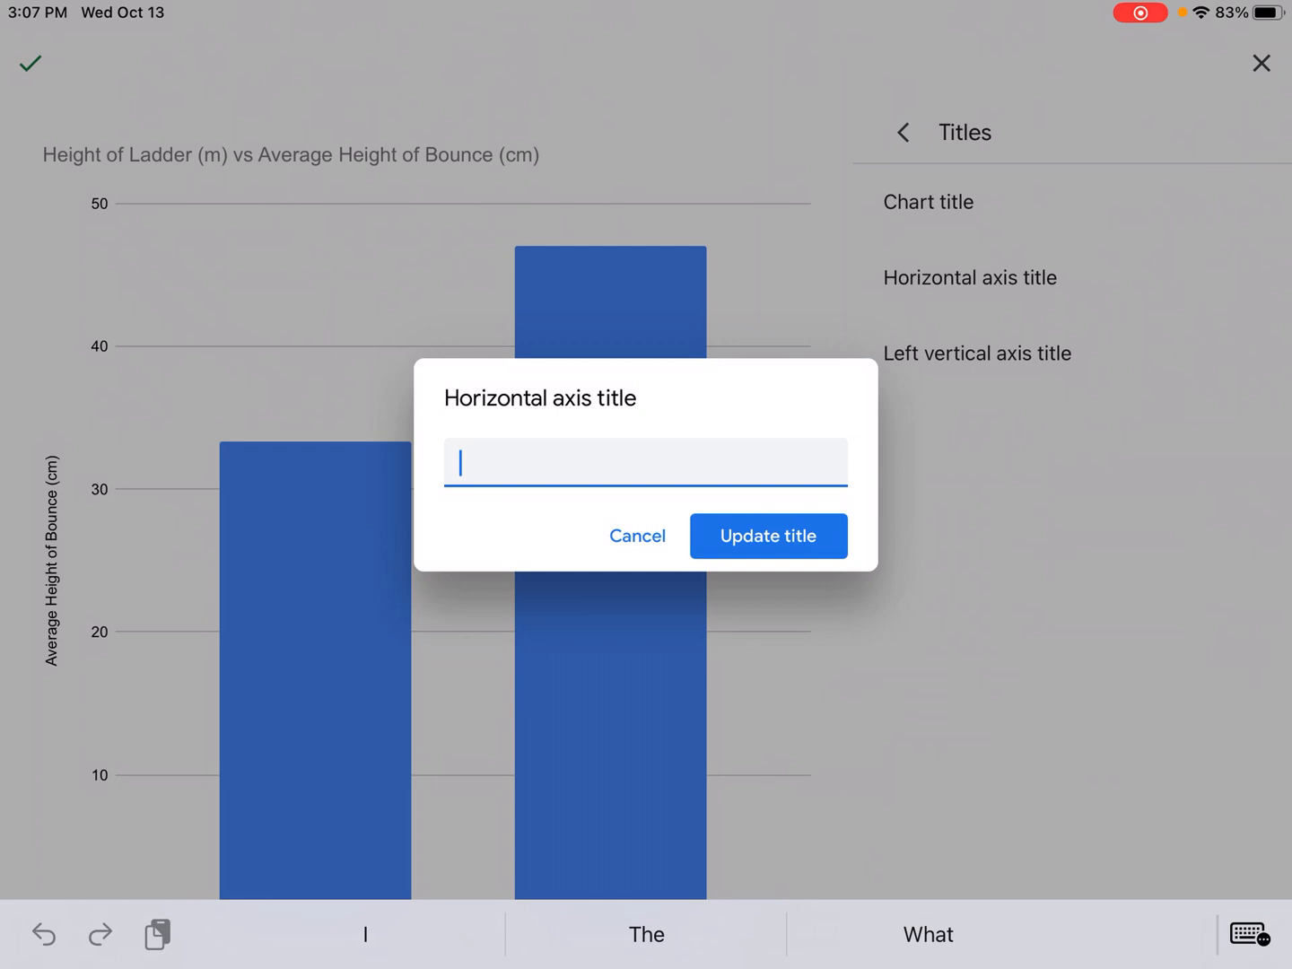
# - Title the horizontal axis 'Height of Ladder (m)', leave the vertical axis untitled, and return to the sheet
pyautogui.write('Height of Ladder')
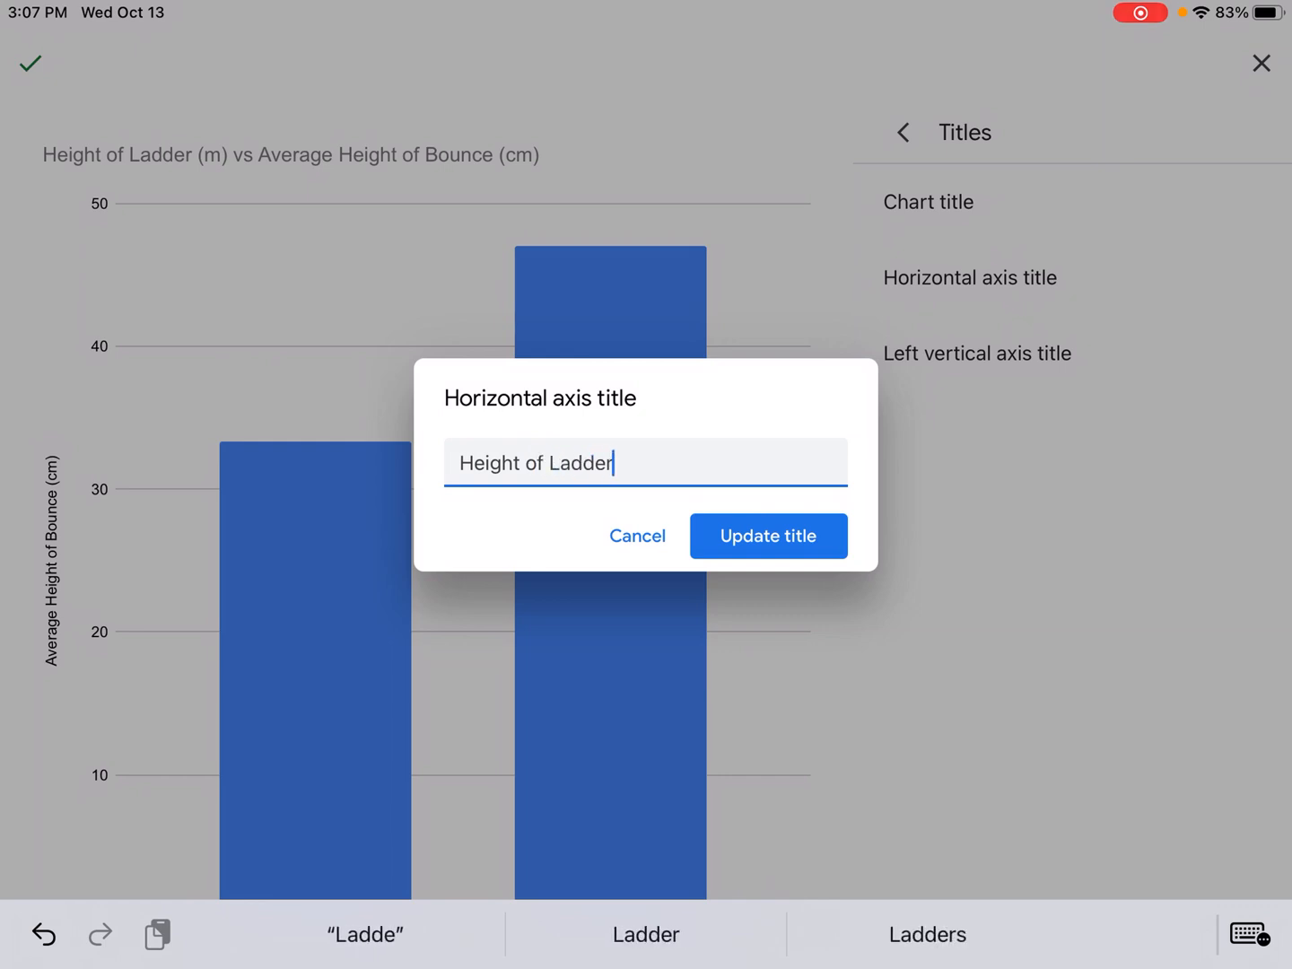
pyautogui.write('(m)')
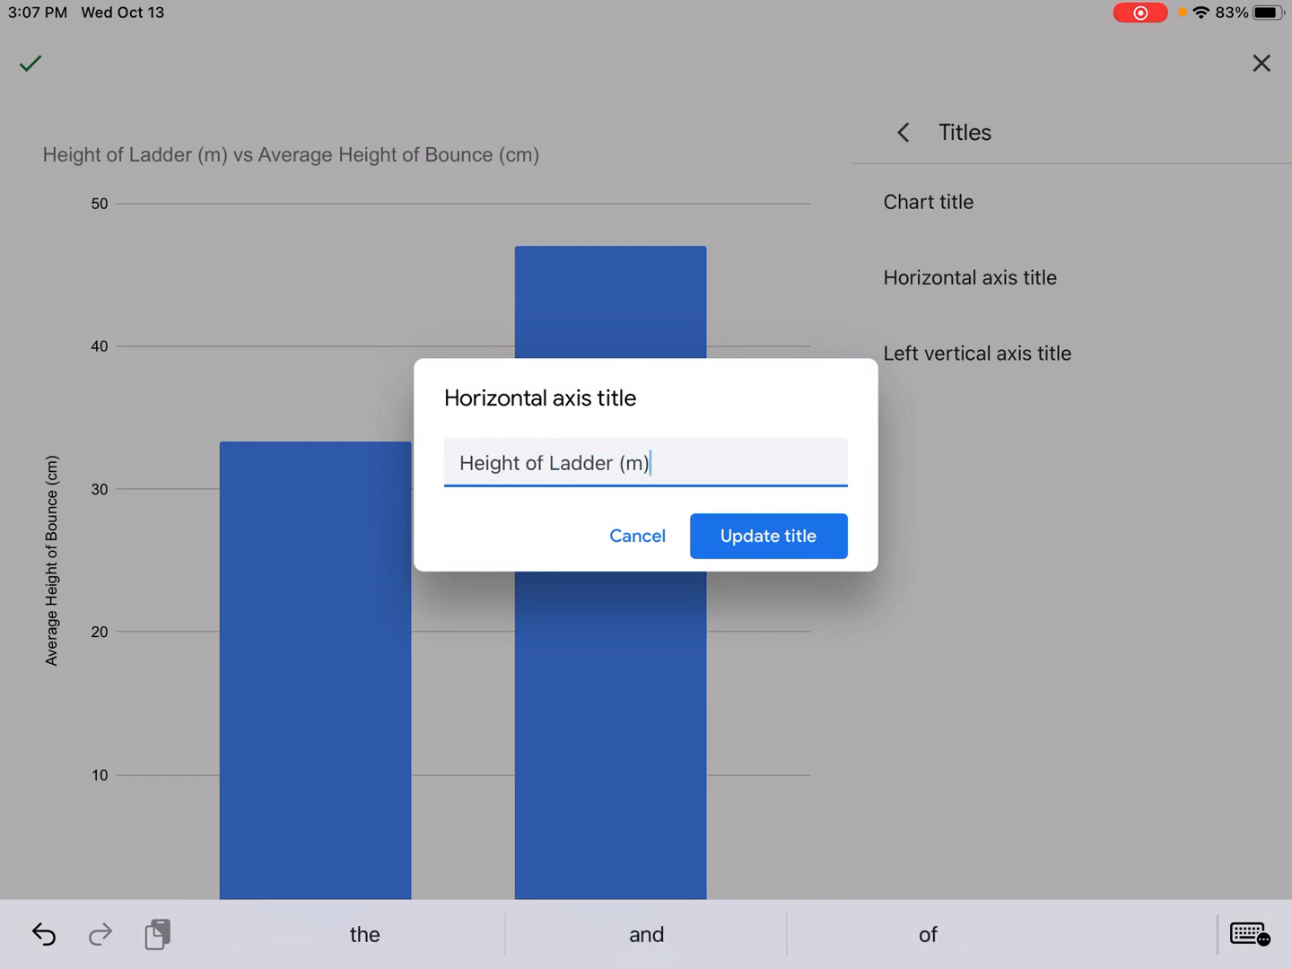
pyautogui.click(768, 535)
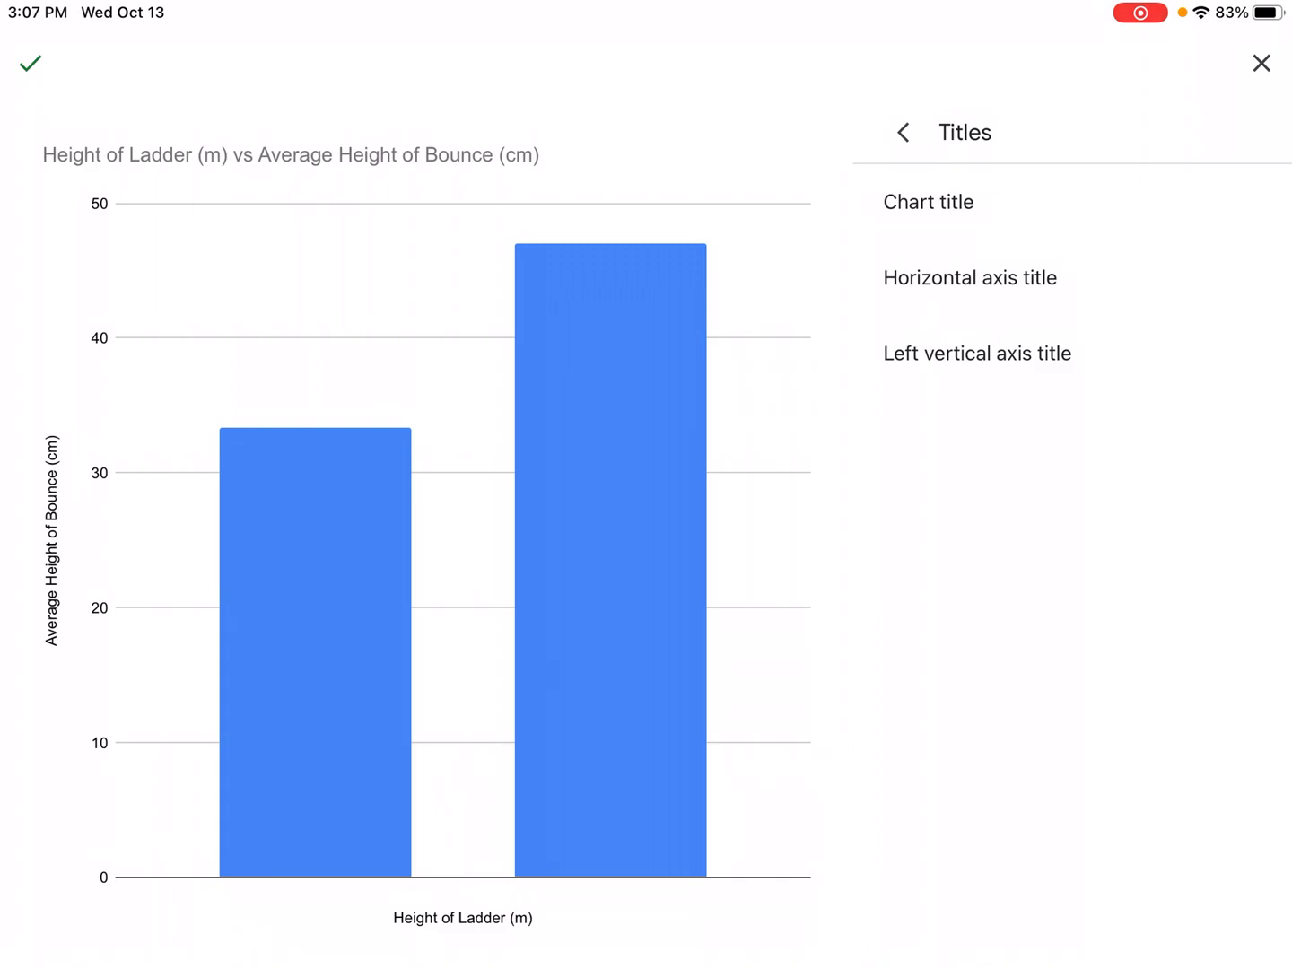
pyautogui.click(976, 352)
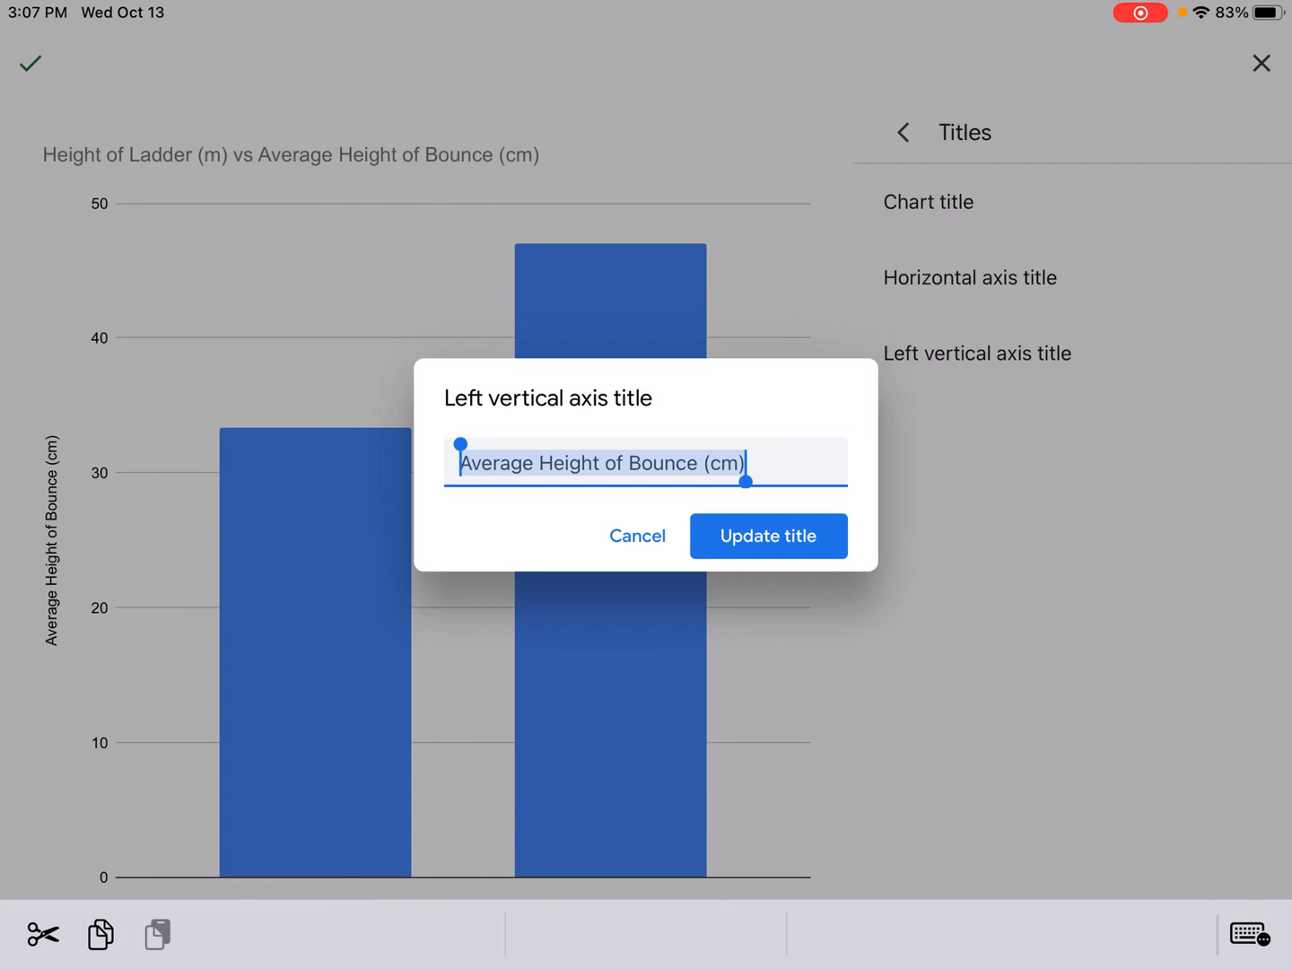
pyautogui.click(768, 534)
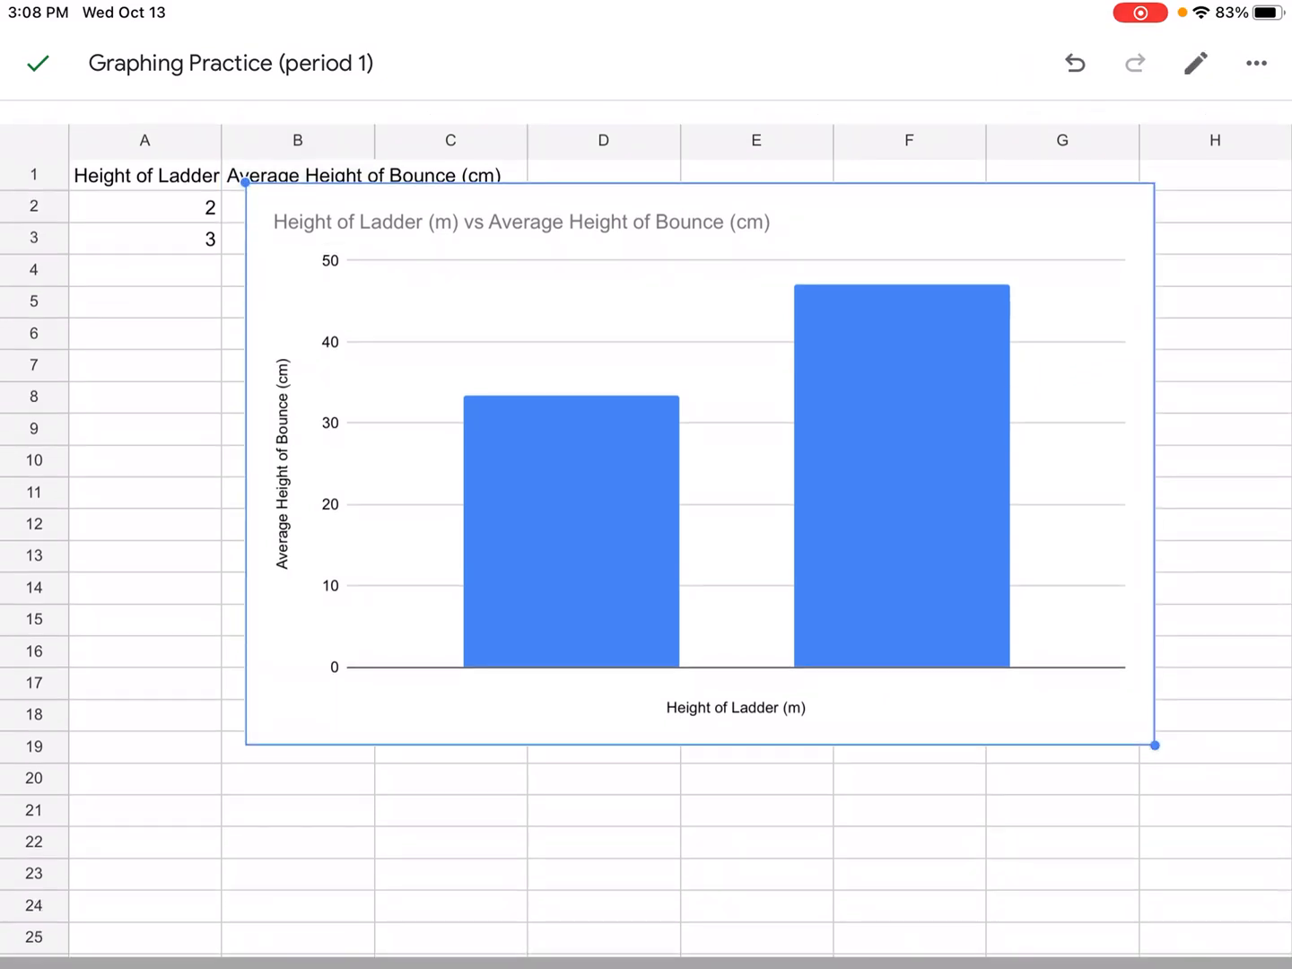
pyautogui.click(700, 449)
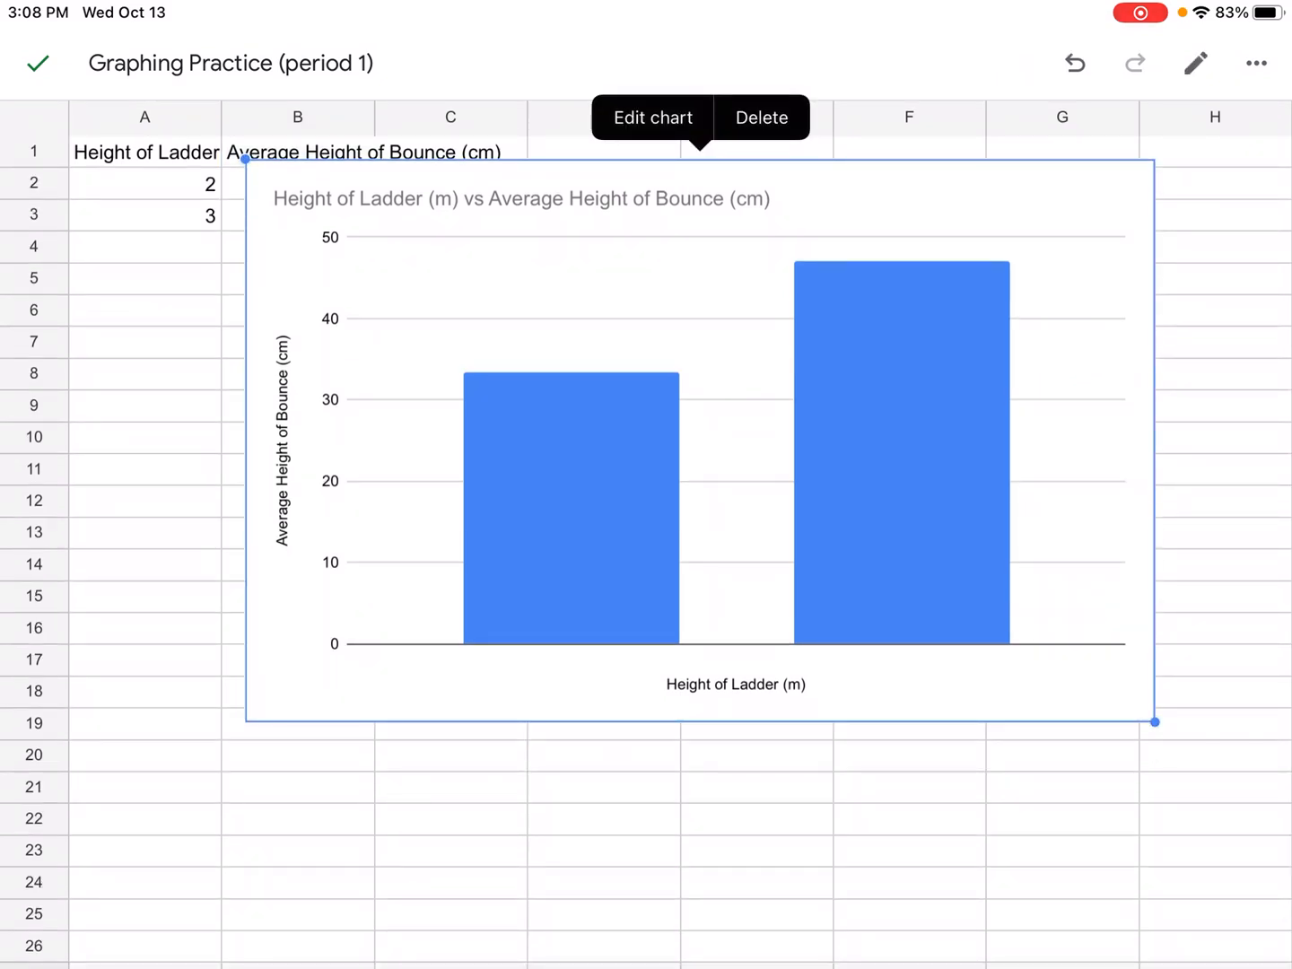
# - Edit the chart's Color setting so its columns become yellow
pyautogui.click(653, 119)
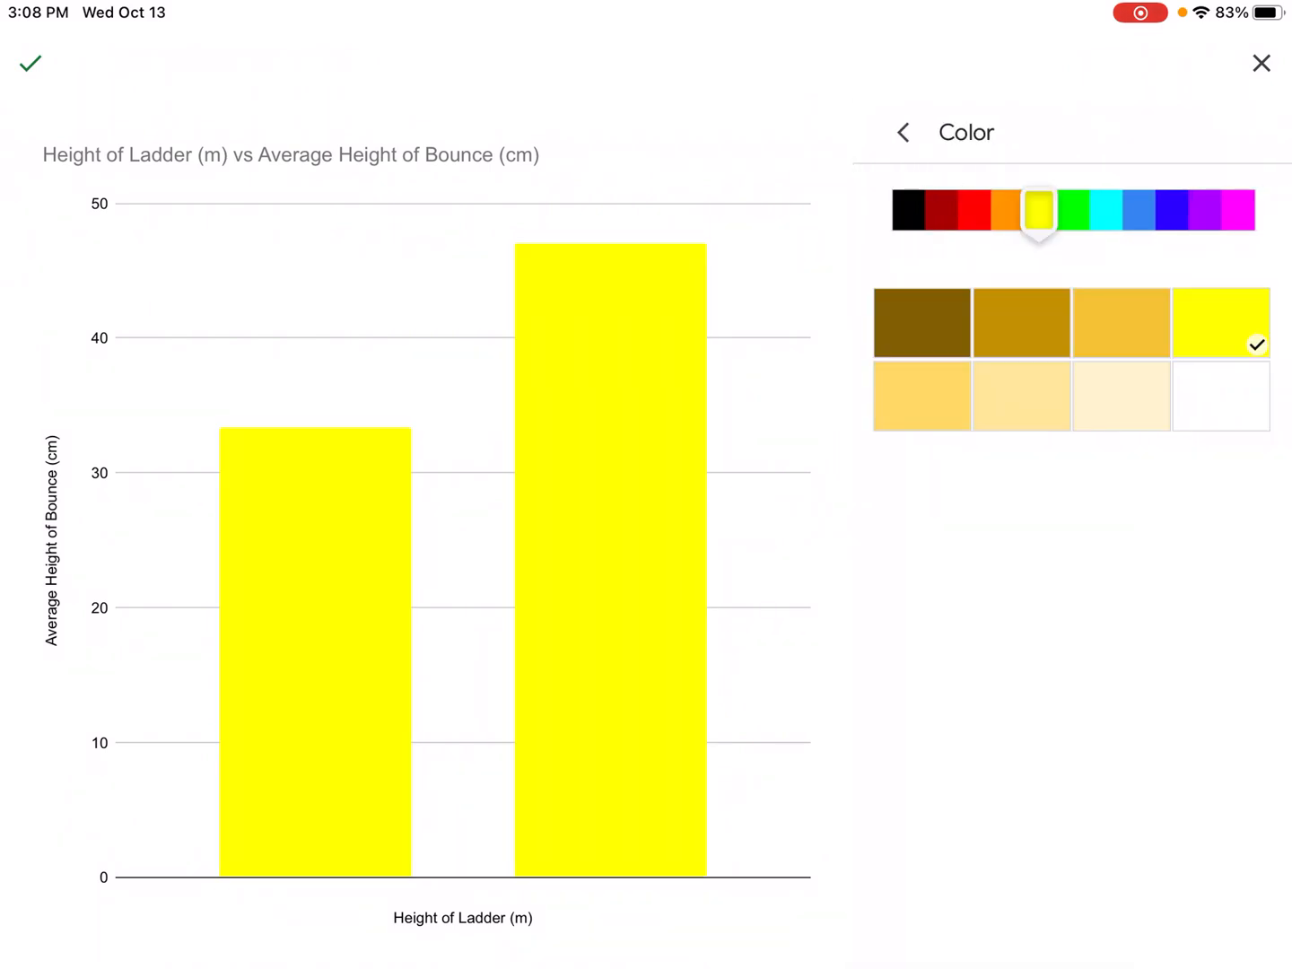
pyautogui.click(922, 396)
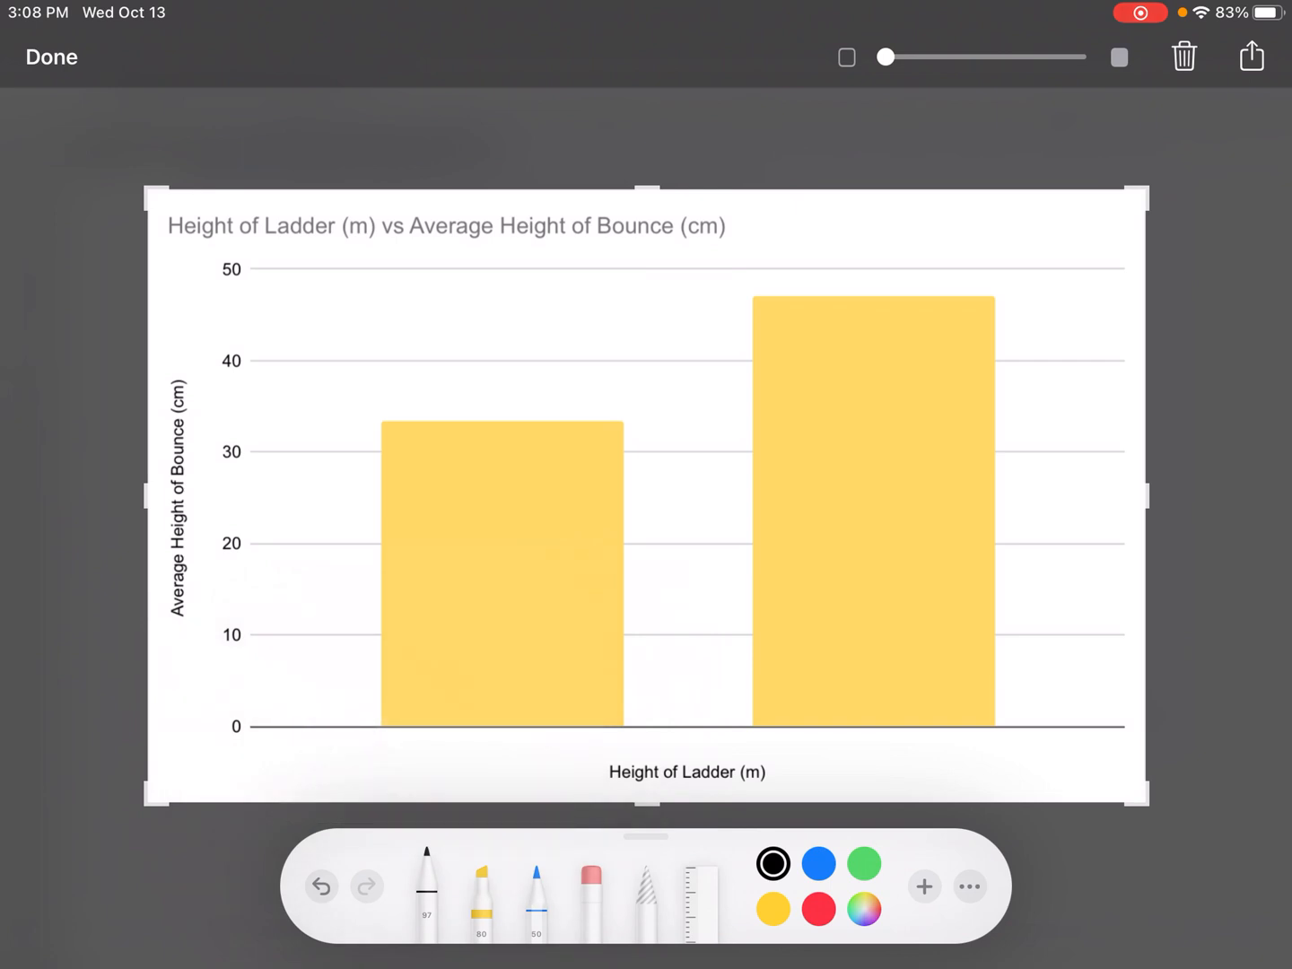
# - With the black pen, handwrite '2' under the first yellow column of the screenshot
pyautogui.moveTo(470, 732); pyautogui.dragTo(499, 762)
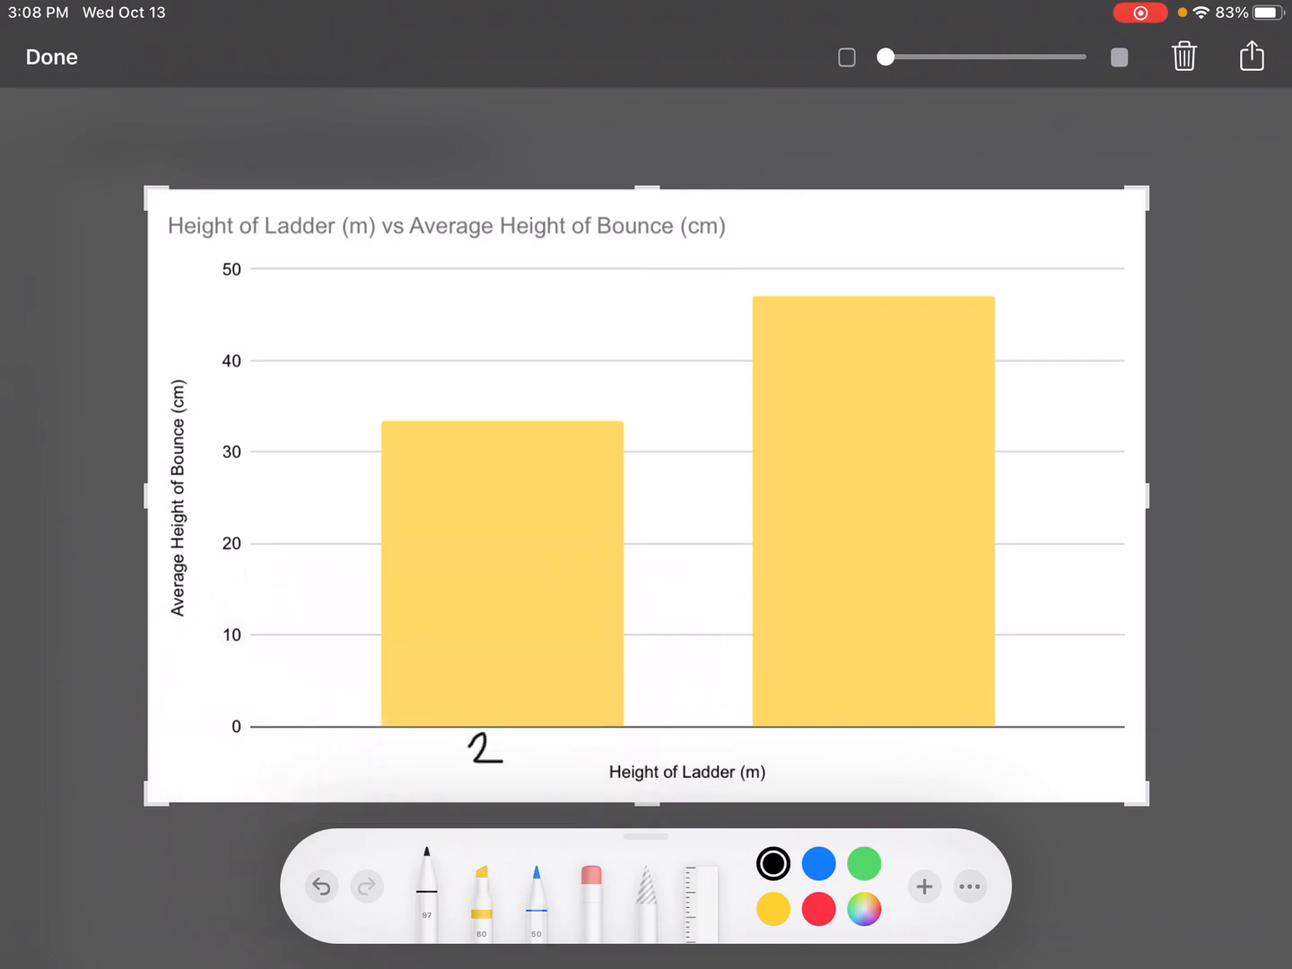